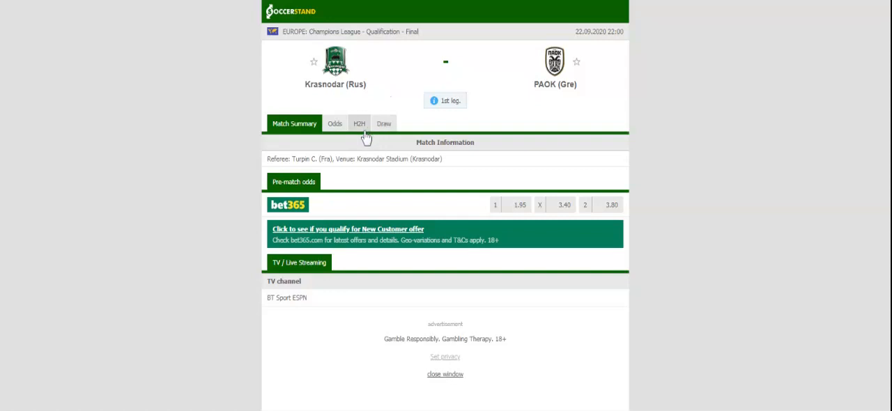
Show the seven bookmakers' full-time 1X2 odds for Krasnodar vs PAOK.
{"action": "left_click", "coordinate": [359, 123]}
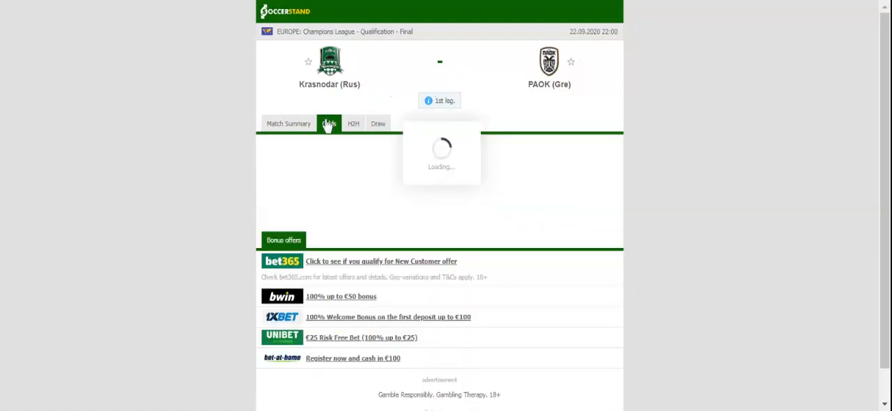
{"action": "left_click", "coordinate": [328, 123]}
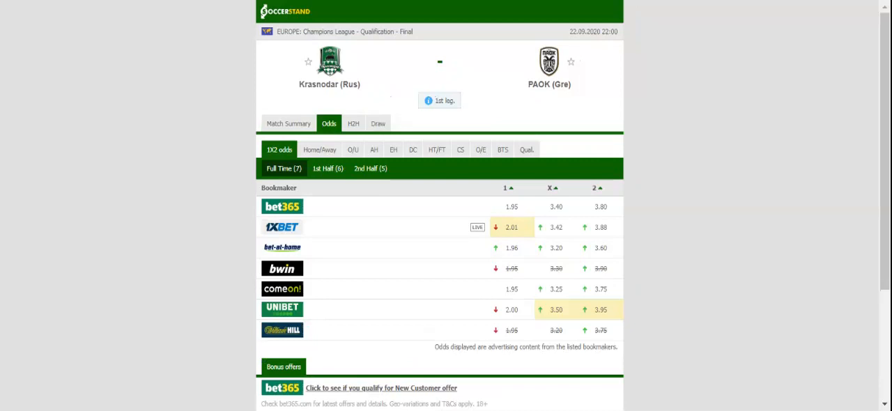
Switch the odds to European handicap lines with 1, X and 2 prices.
{"action": "left_click", "coordinate": [393, 149]}
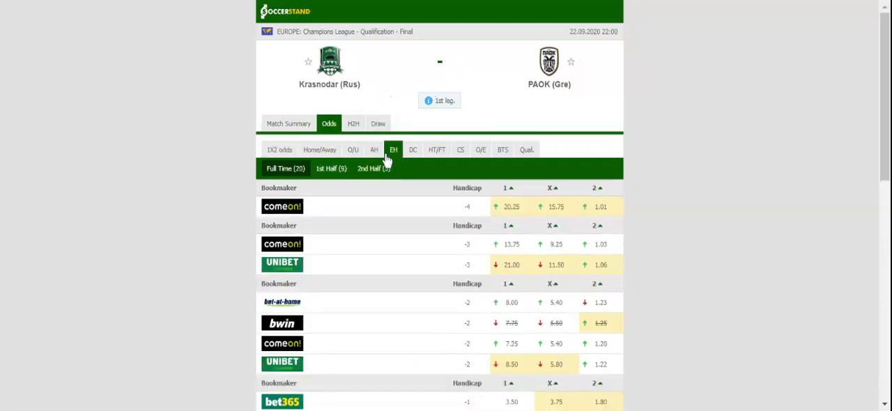